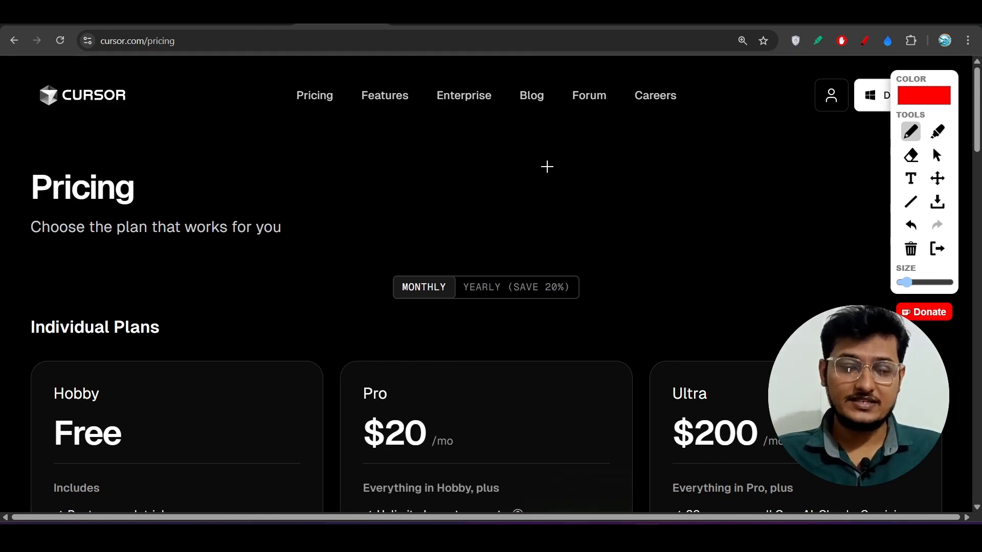
- Underline 'Unlimited agent requests' and 'Access to maximum context windows' in red, adding a margin mark
scroll(down, 3)
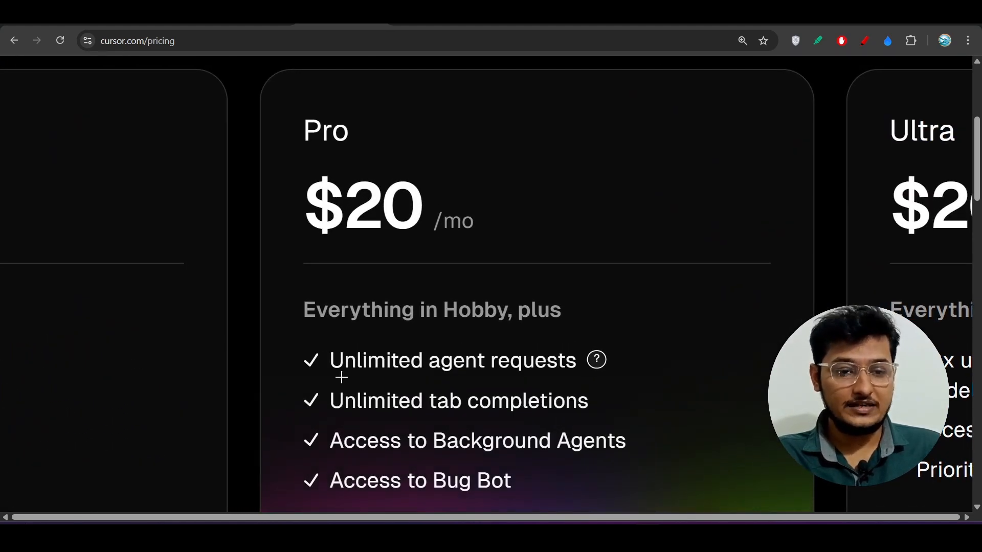
drag(341, 382, 566, 381)
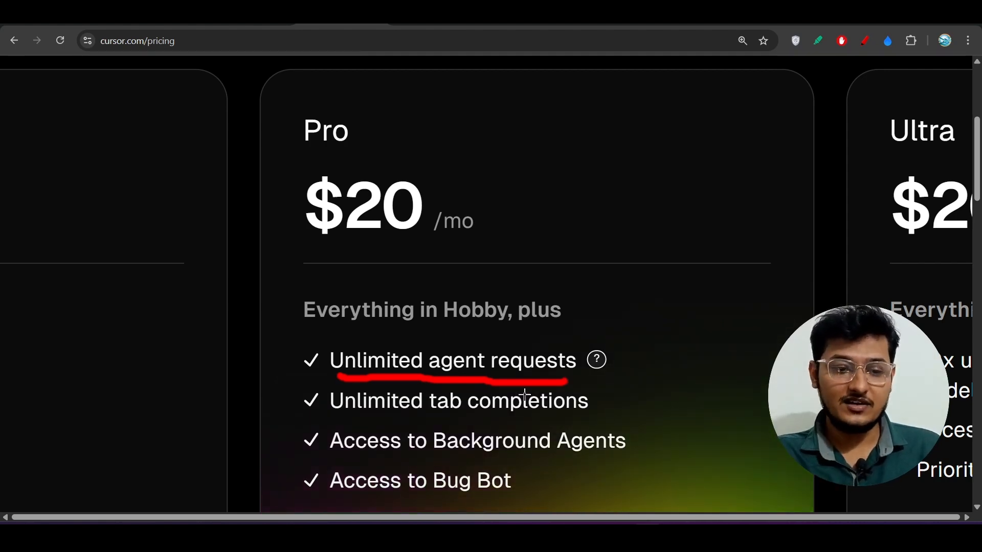
scroll(down, 3)
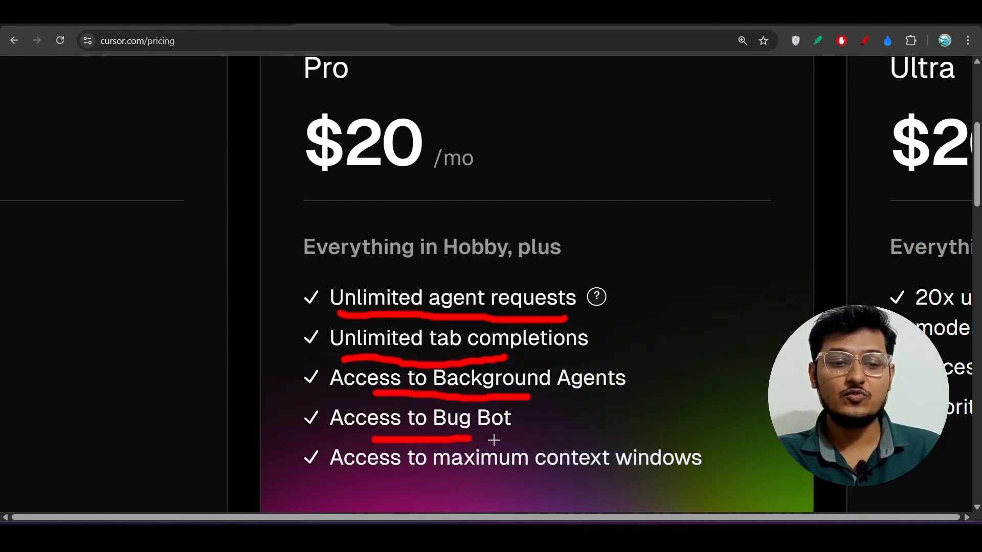
drag(380, 480, 604, 477)
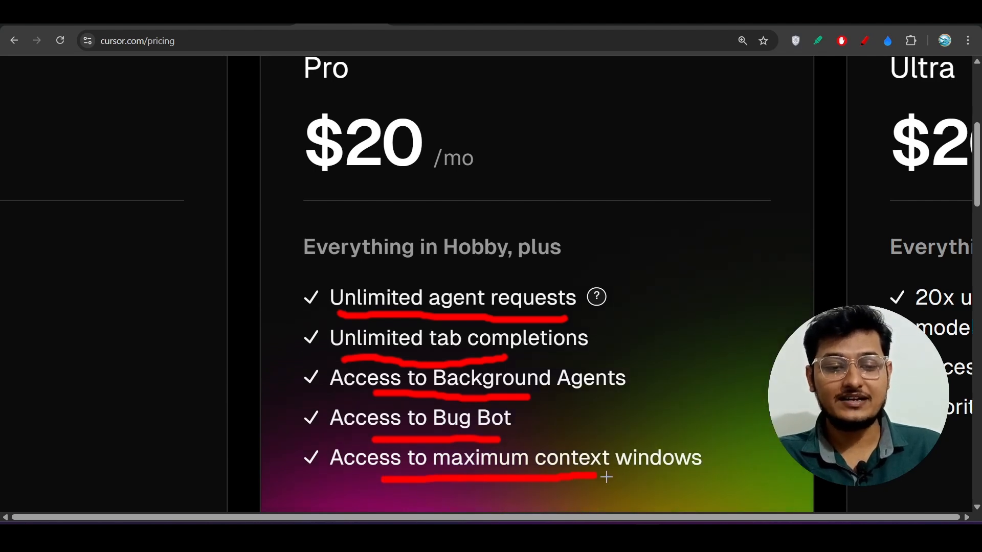
scroll(down, 3)
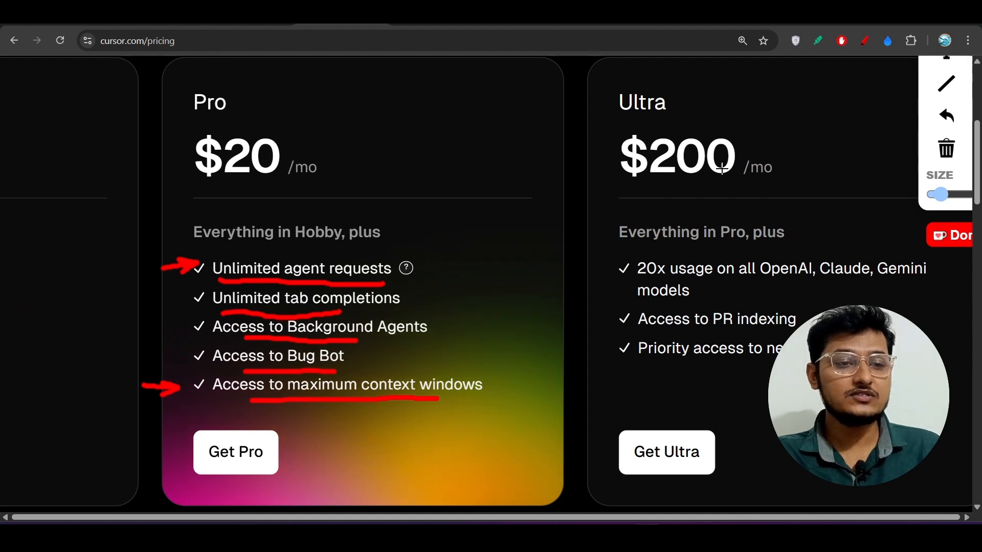
mouse_move(381, 276)
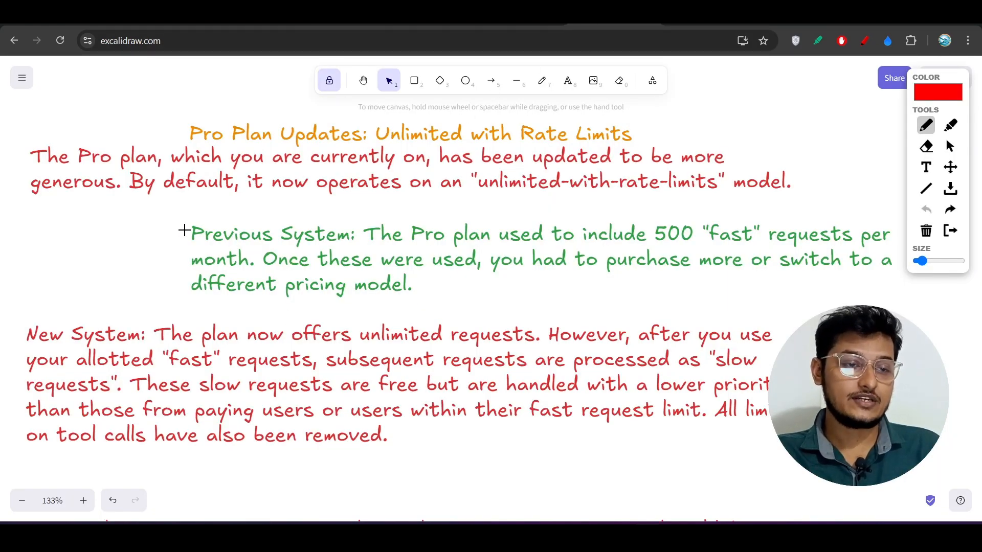
drag(28, 119, 22, 175)
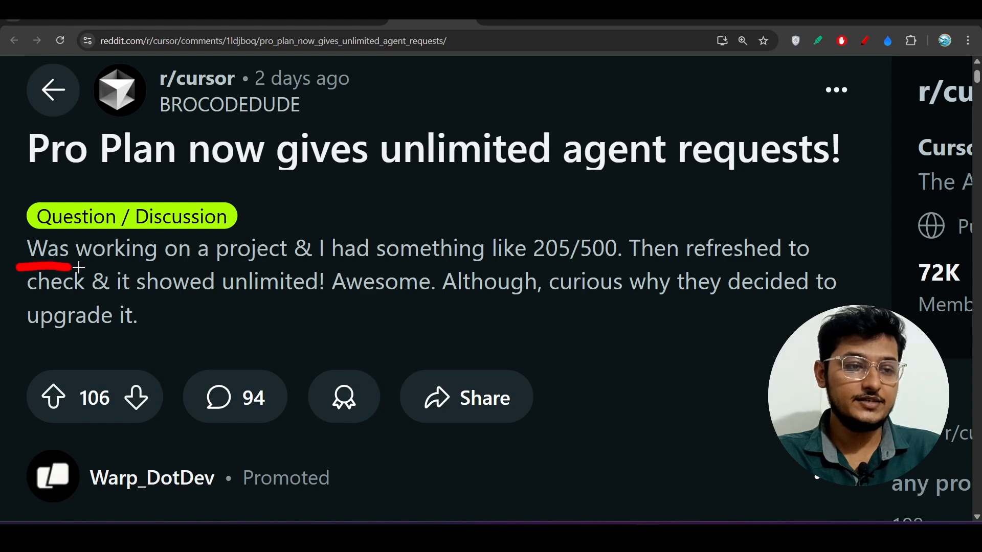
- Underline the opening line of the Reddit post body in red
drag(91, 265, 225, 265)
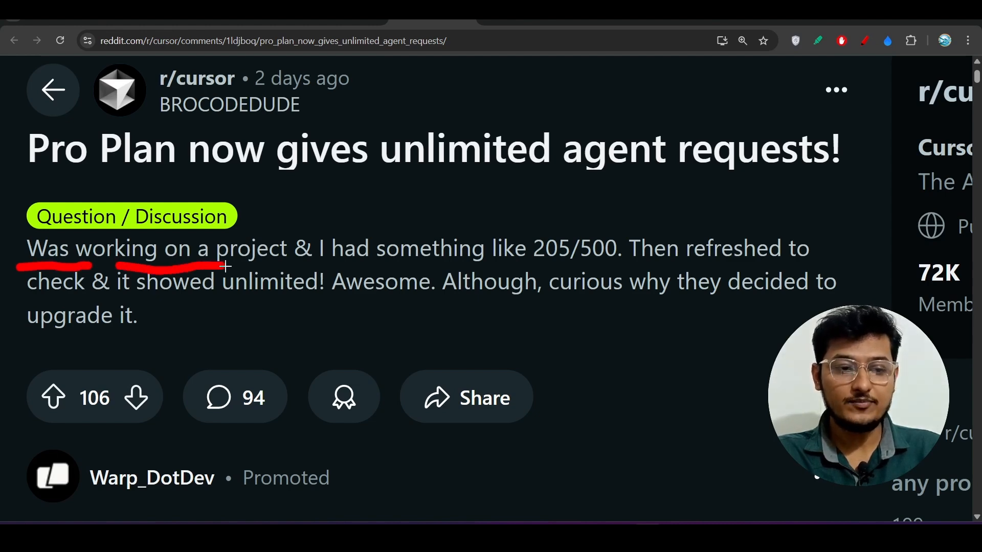
drag(300, 266, 476, 266)
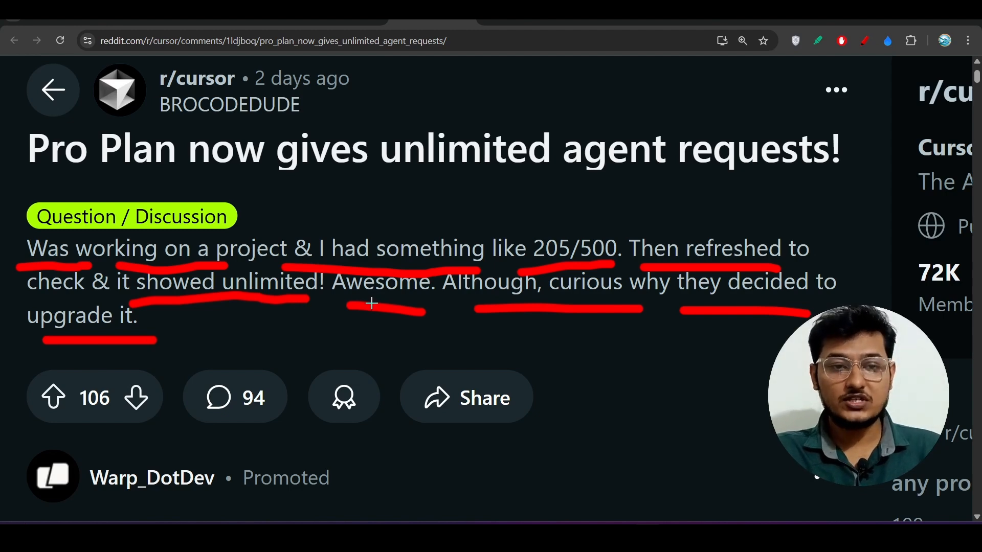
mouse_move(485, 224)
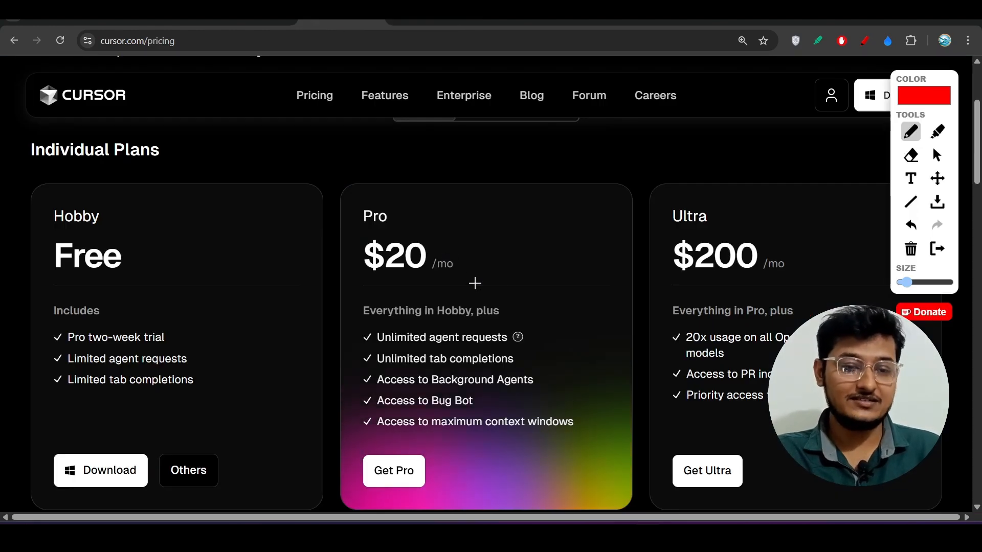
mouse_move(555, 180)
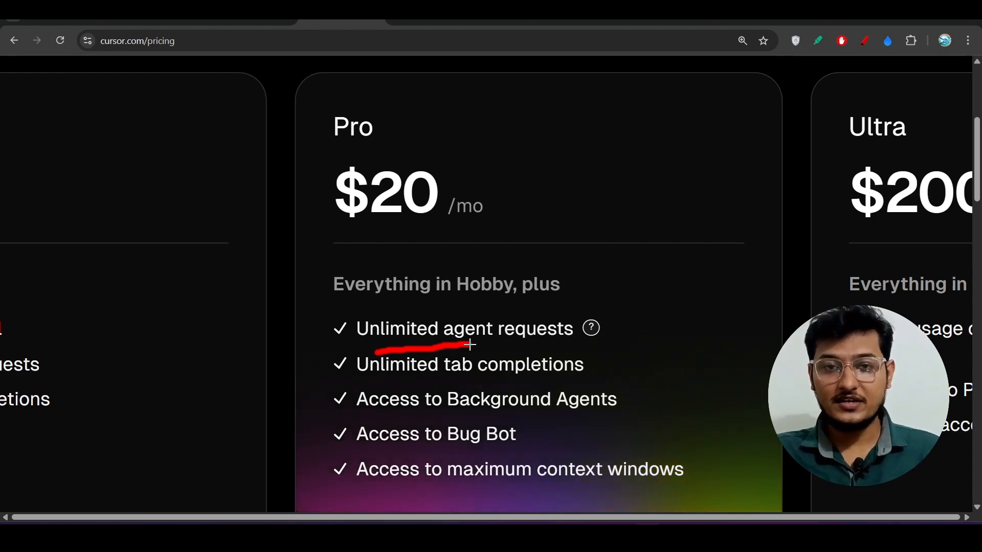
- Switch back to the Excalidraw notes tab
click(602, 20)
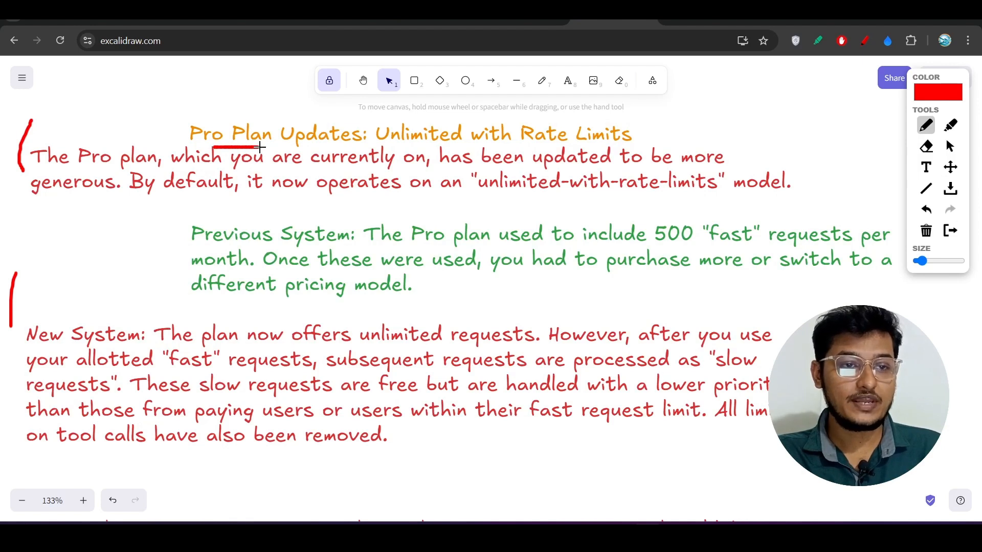
- Underline the 'Pro Plan: Unlimited with Rate Limits' heading, opening paragraph and '500 fast requests per month'
drag(376, 147, 554, 144)
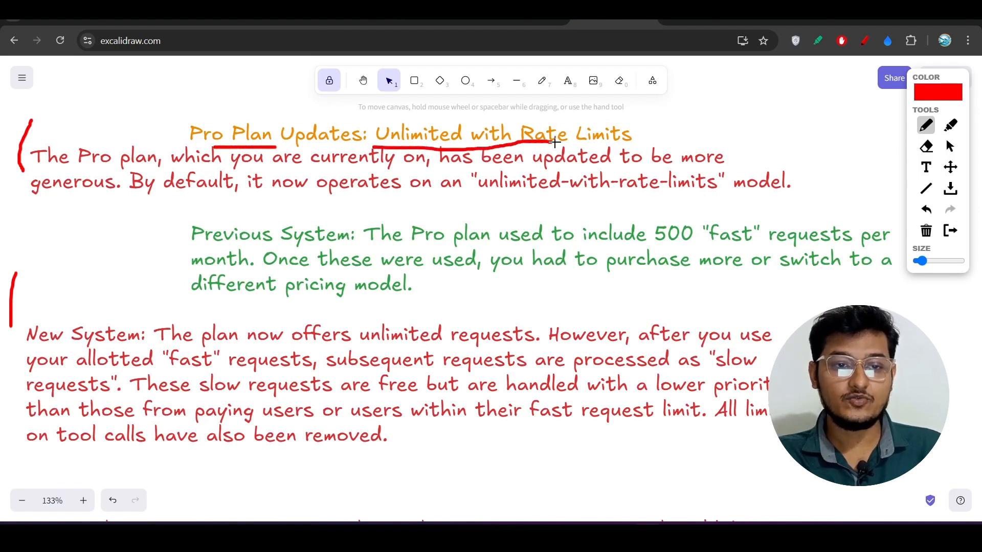
drag(554, 142, 638, 141)
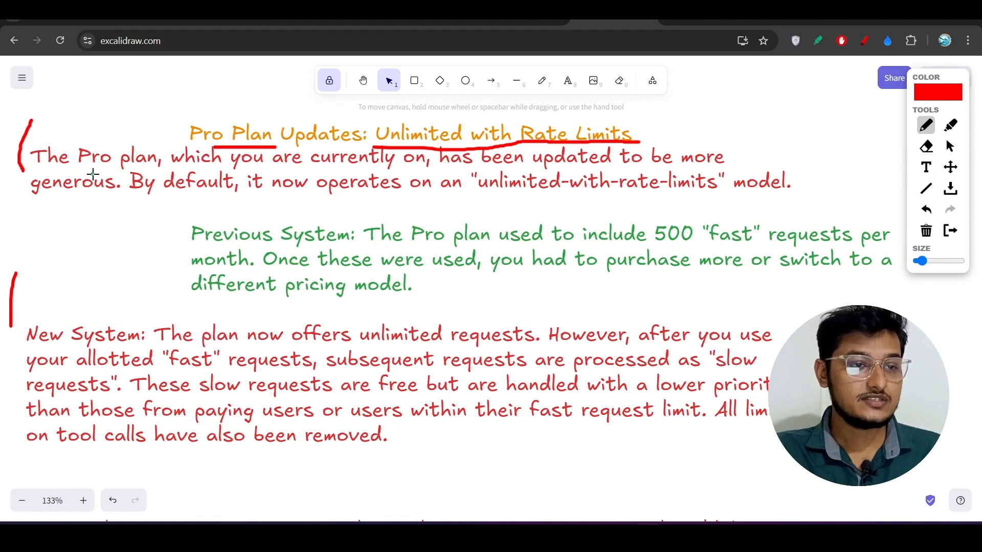
drag(91, 172, 354, 172)
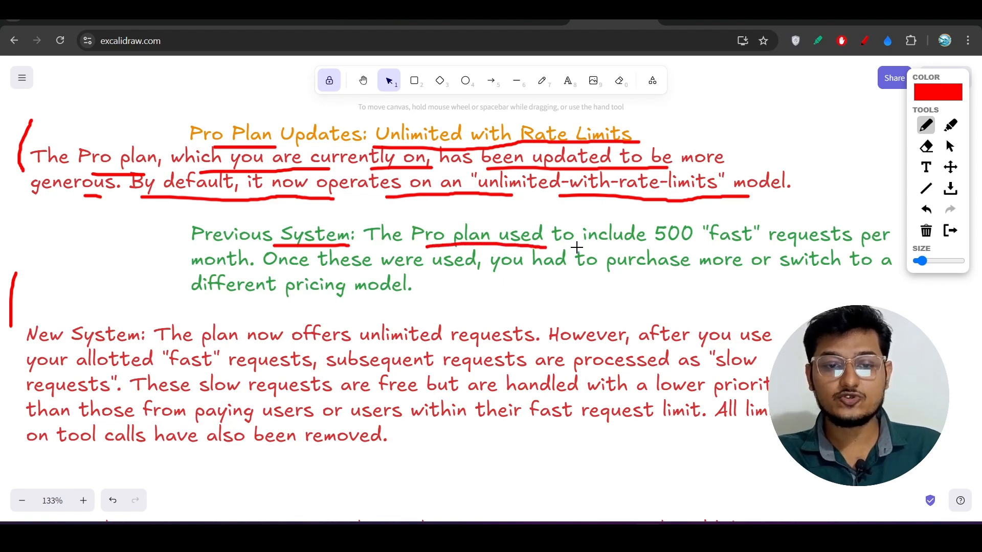
drag(583, 251, 870, 251)
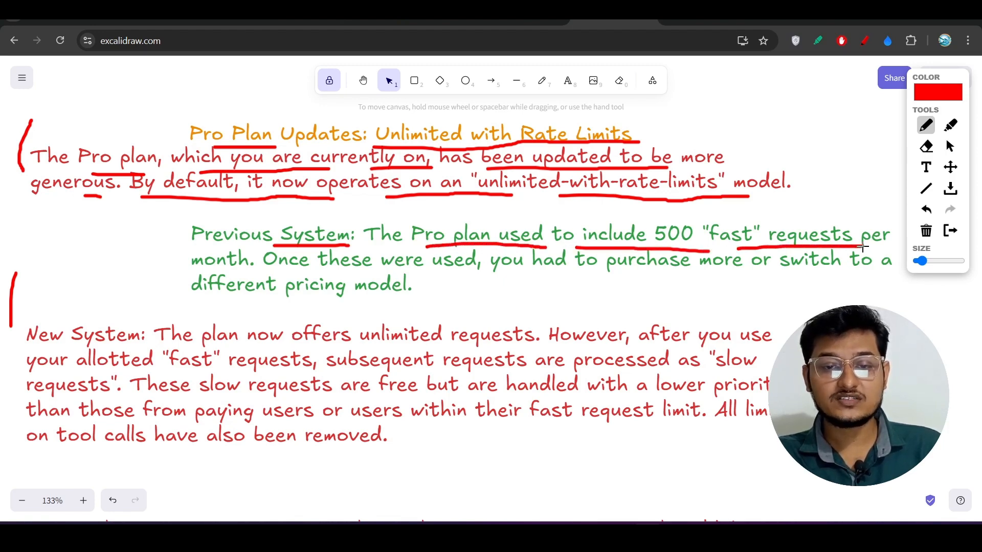
mouse_move(260, 274)
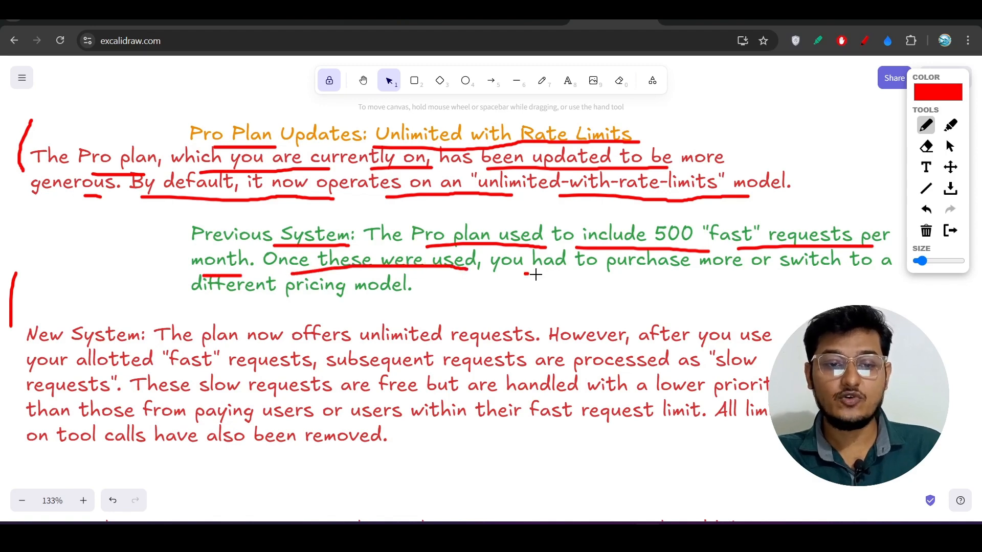
drag(526, 274, 839, 270)
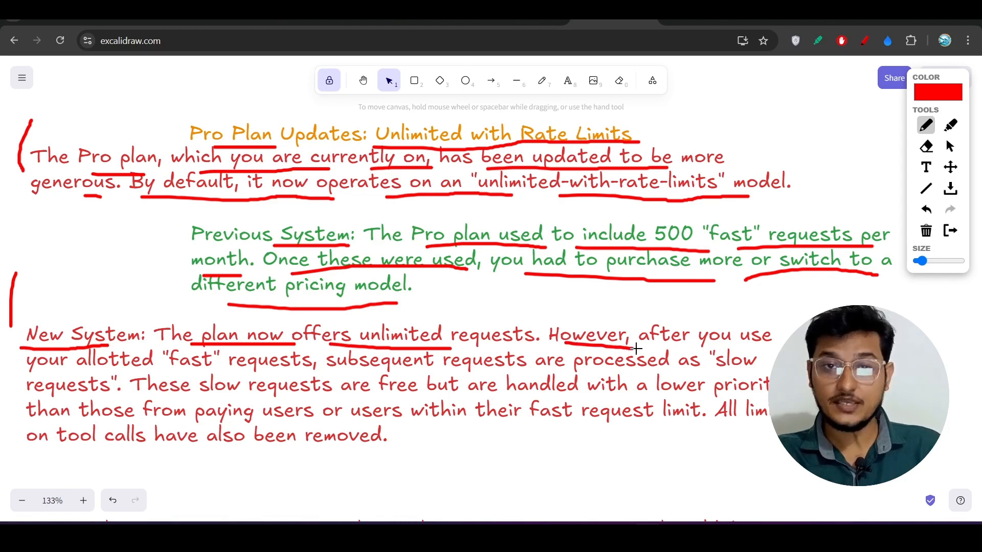
mouse_move(299, 370)
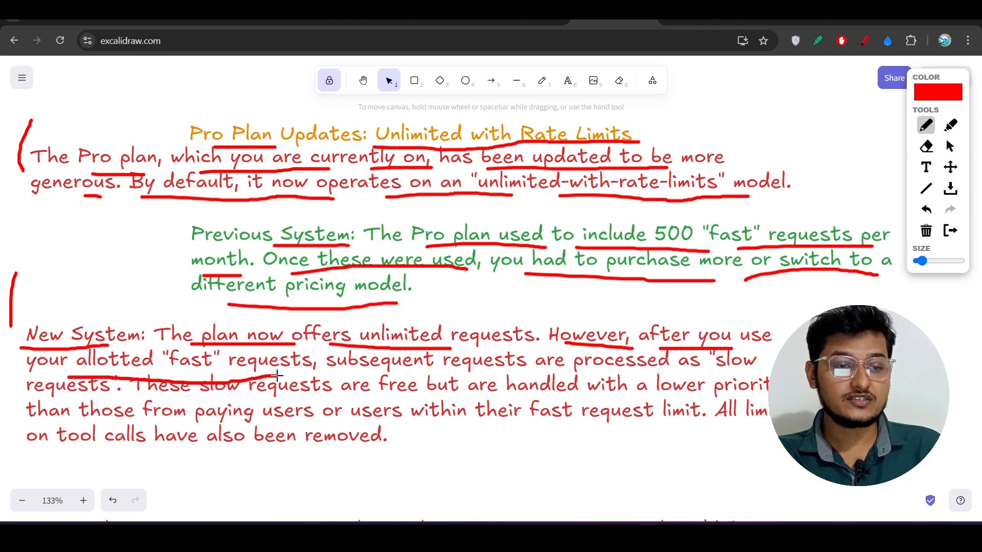
mouse_move(300, 375)
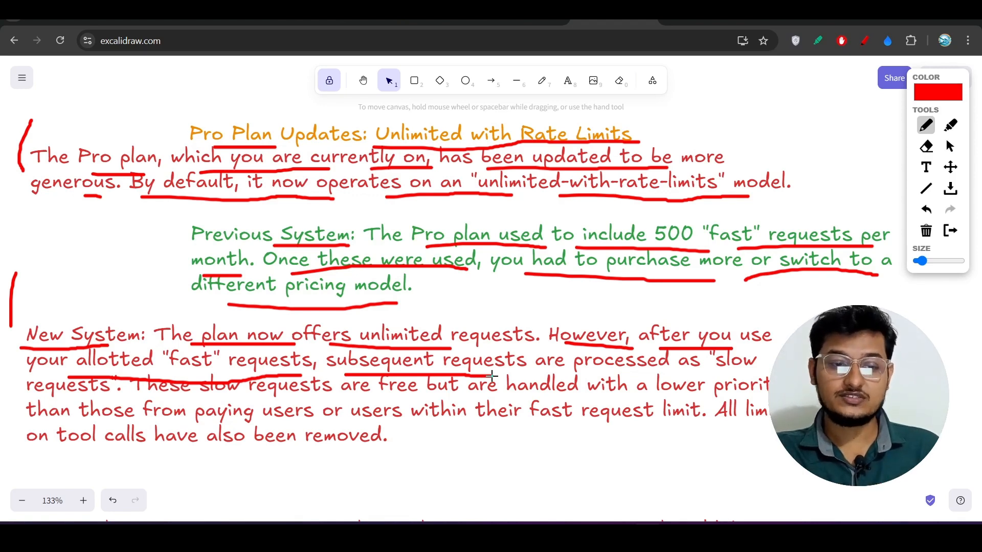
mouse_move(511, 374)
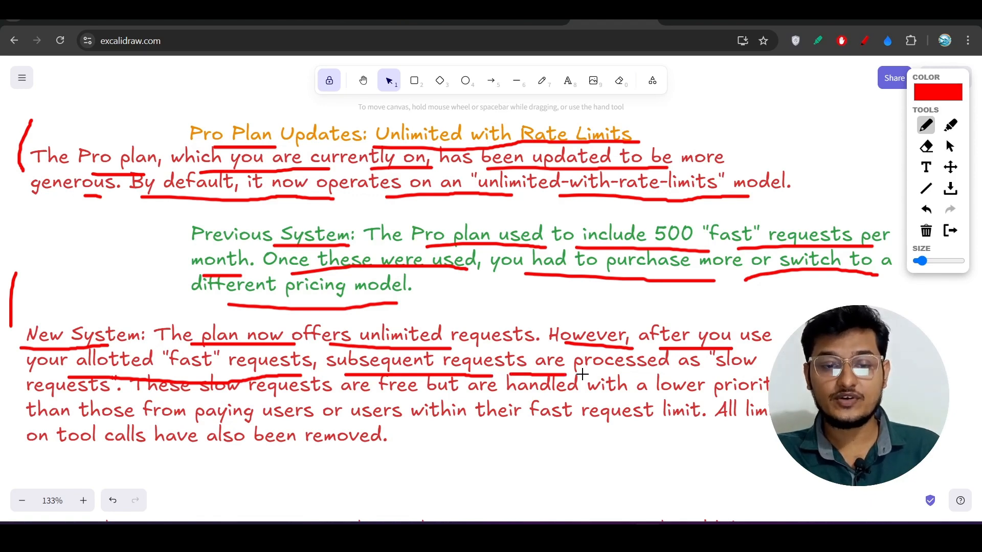
mouse_move(70, 392)
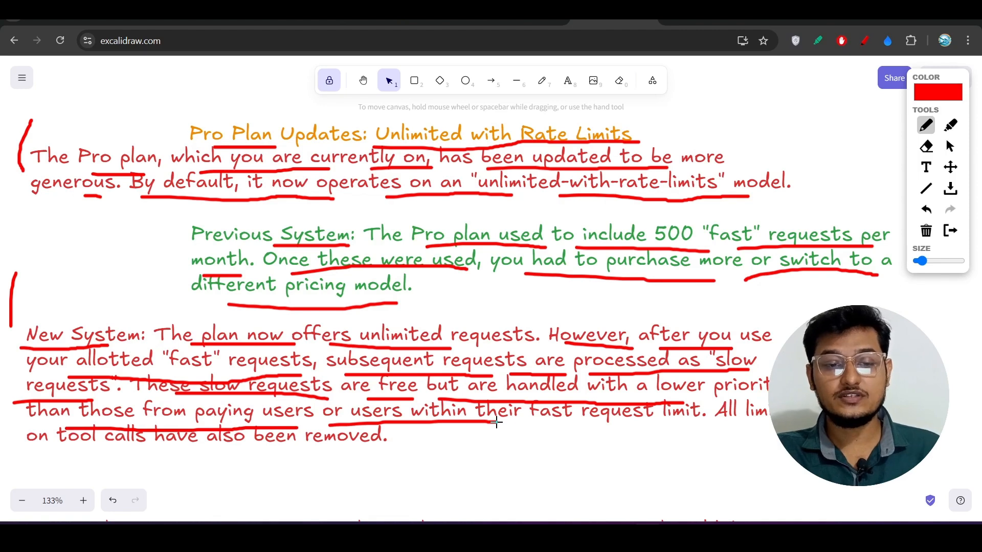
- Underline the closing New System sentence about tool call limits in red
drag(532, 426, 682, 425)
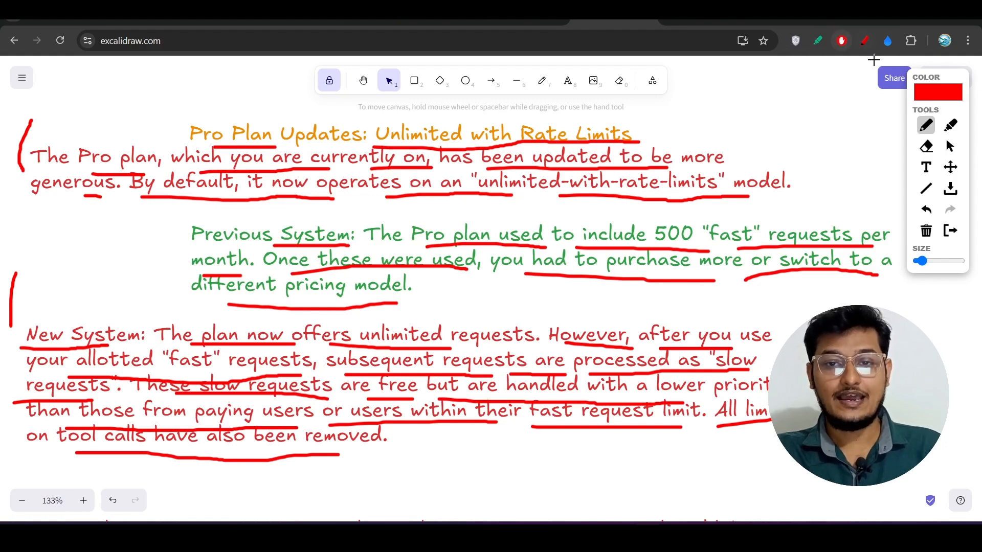
- Scroll down to the User Choice notes and underline its first line in red
scroll(down, 3)
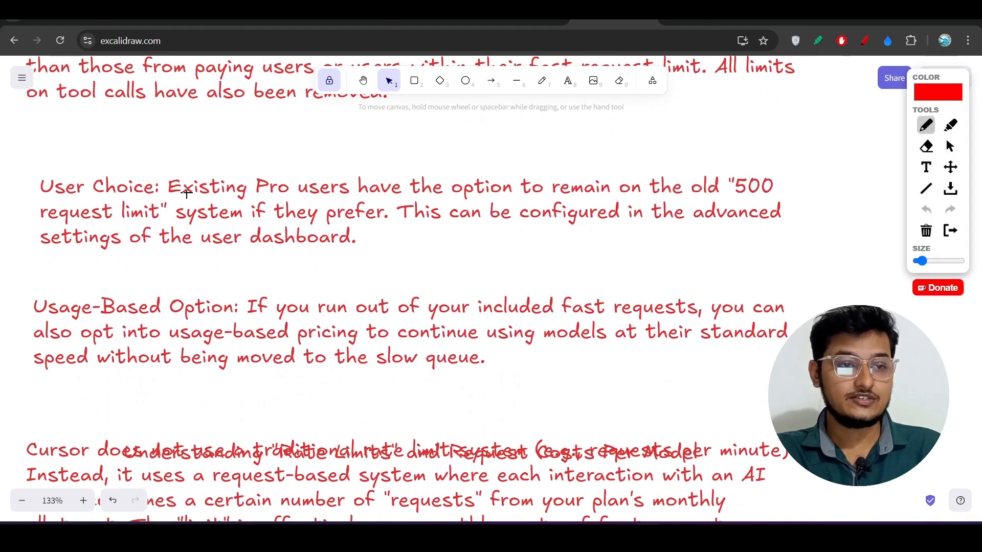
drag(170, 200, 351, 200)
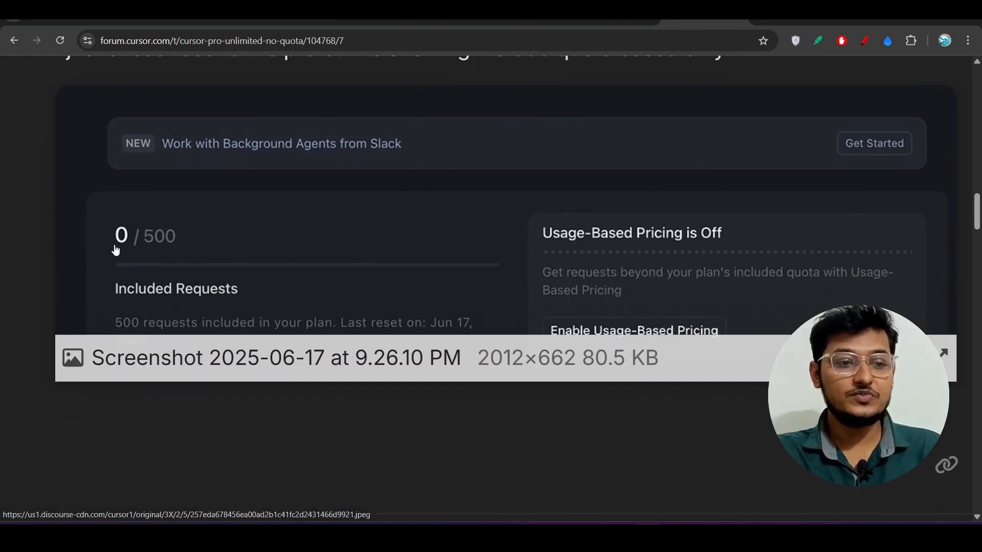
mouse_move(161, 244)
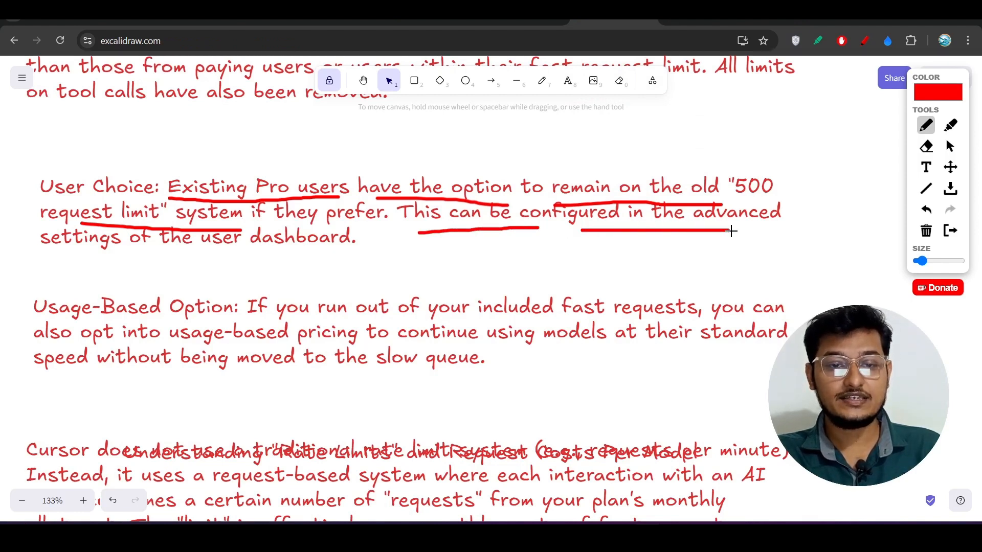
- Underline the advanced dashboard settings phrase in the User Choice note
drag(109, 262, 323, 255)
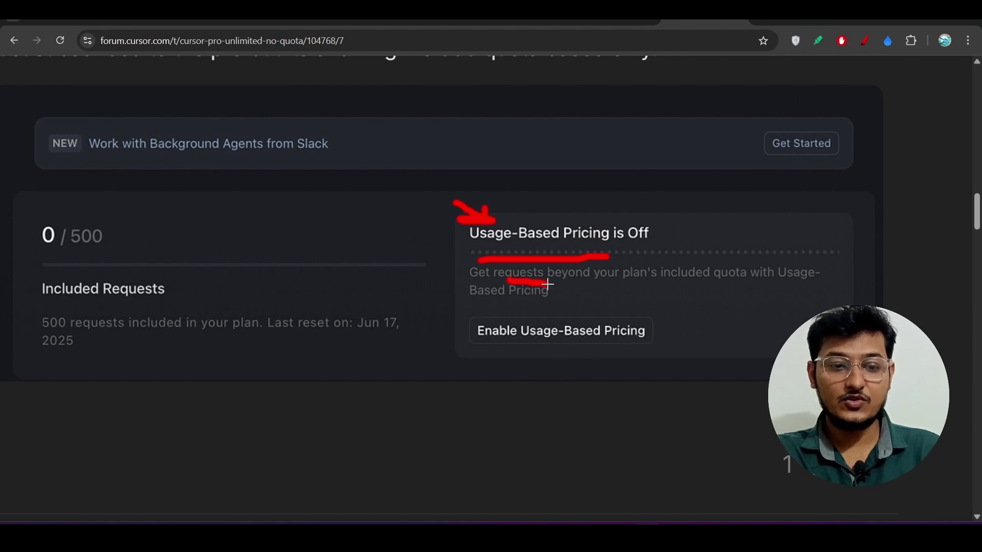
- Underline the usage-based pricing description and draw an arrow toward Enable Usage-Based Pricing
drag(569, 284, 795, 288)
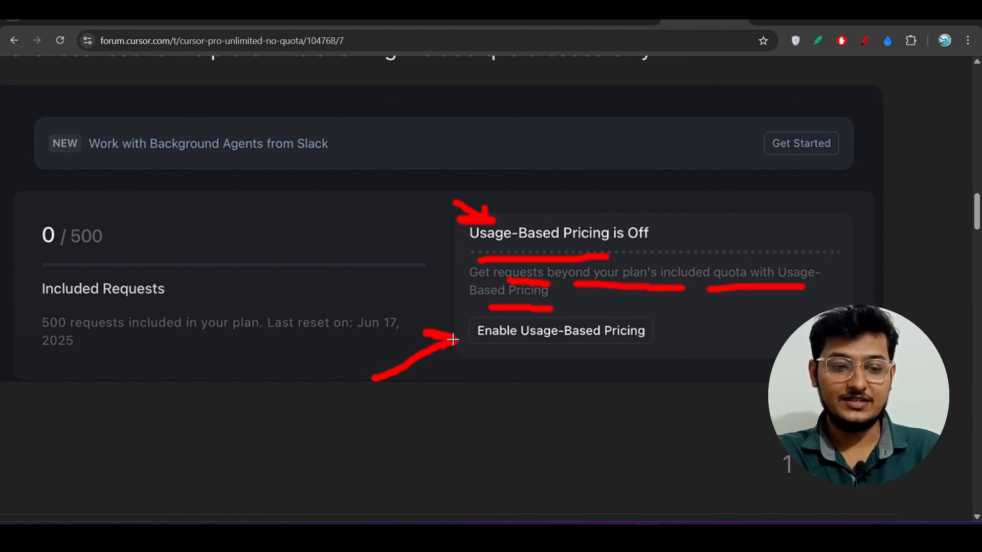
mouse_move(451, 360)
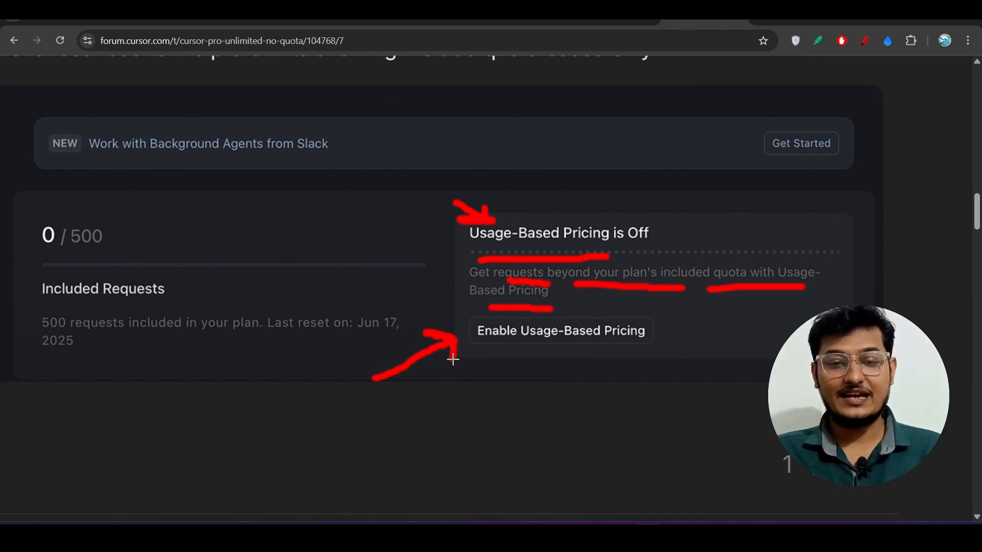
mouse_move(487, 396)
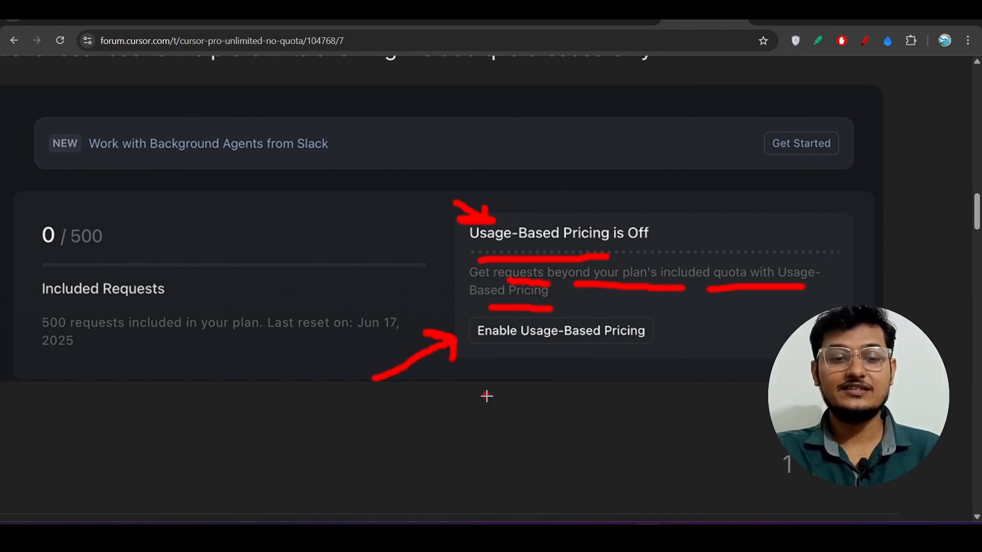
drag(486, 395, 513, 360)
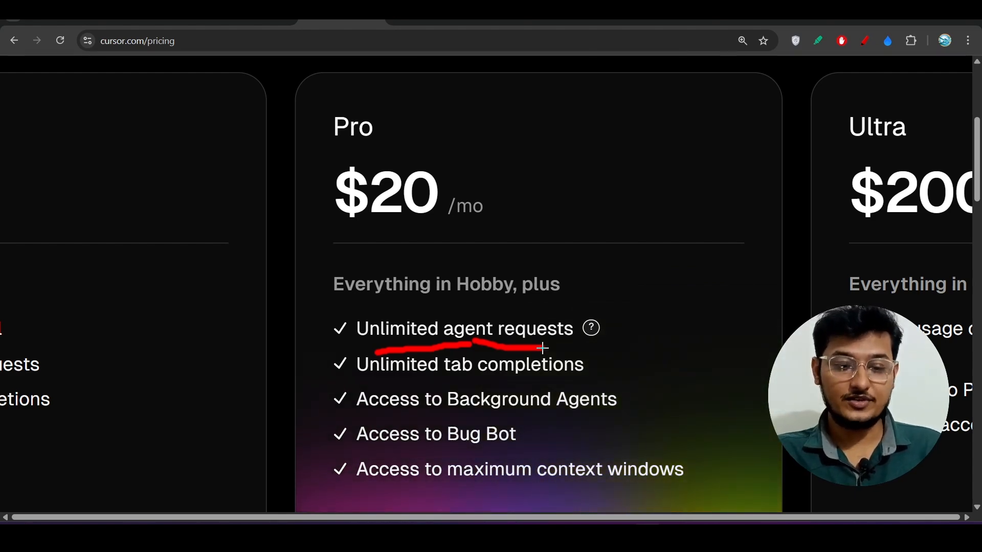
- Scroll down the Cursor pricing page toward the Pro card
scroll(down, 3)
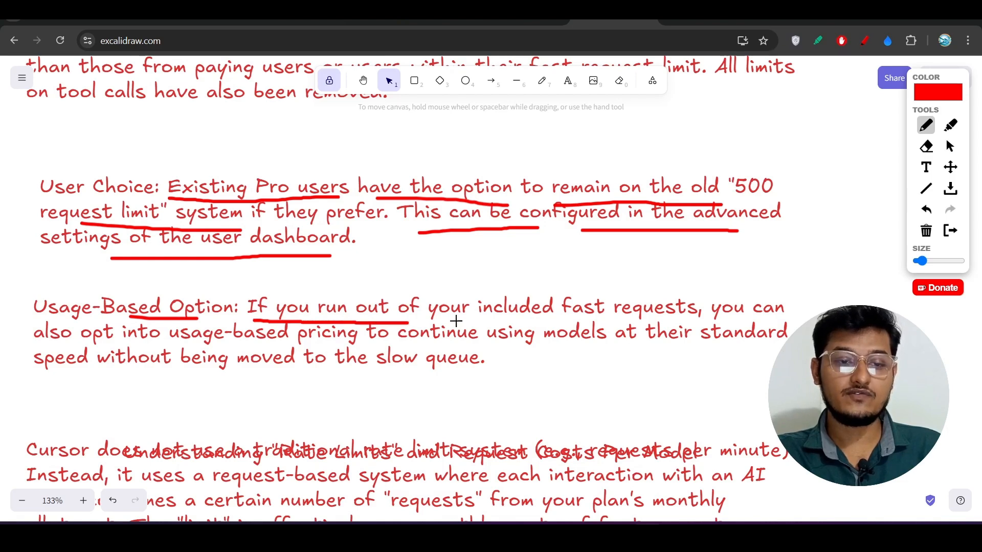
- Underline the usage-based opt-in phrases, then the per-model request cost and Max Mode sentences
drag(466, 321, 604, 322)
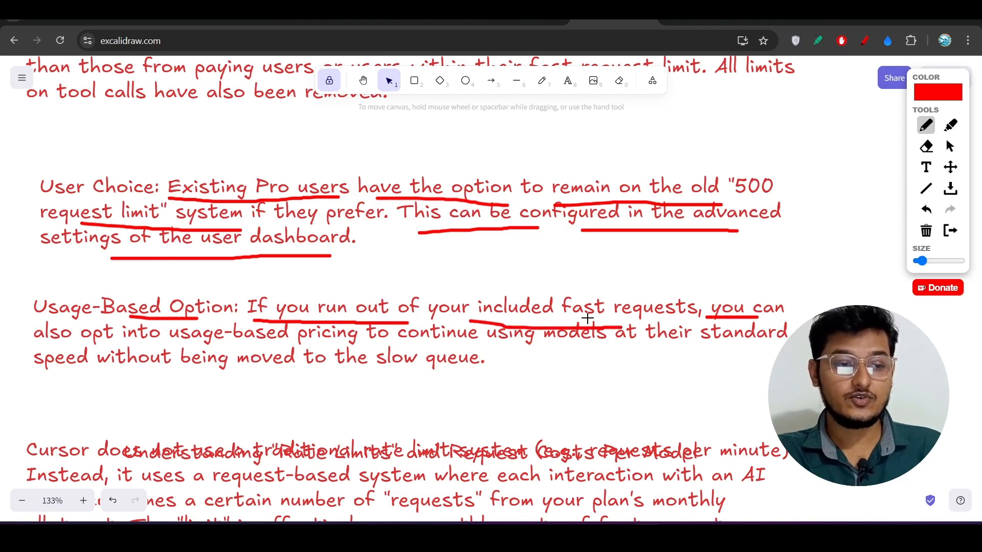
drag(91, 347, 325, 344)
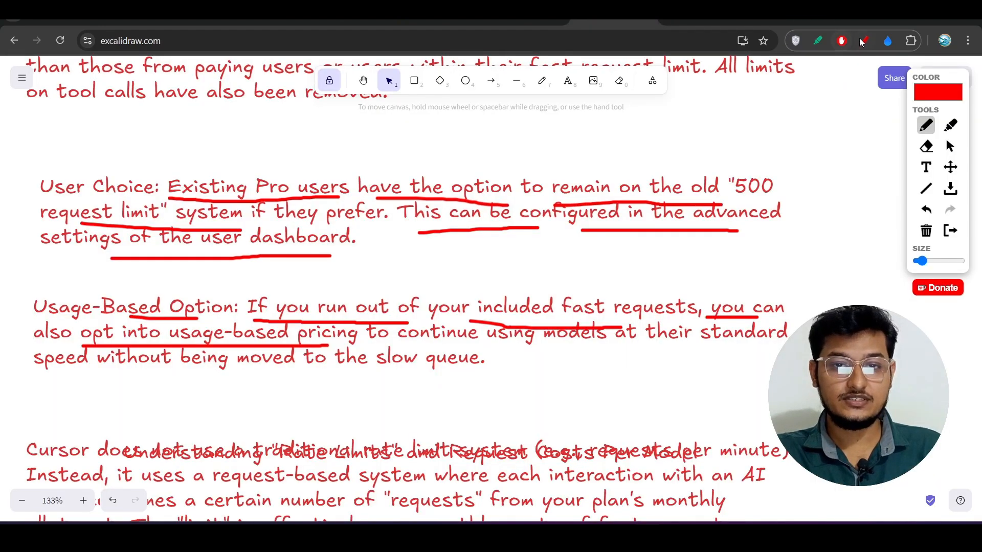
scroll(down, 3)
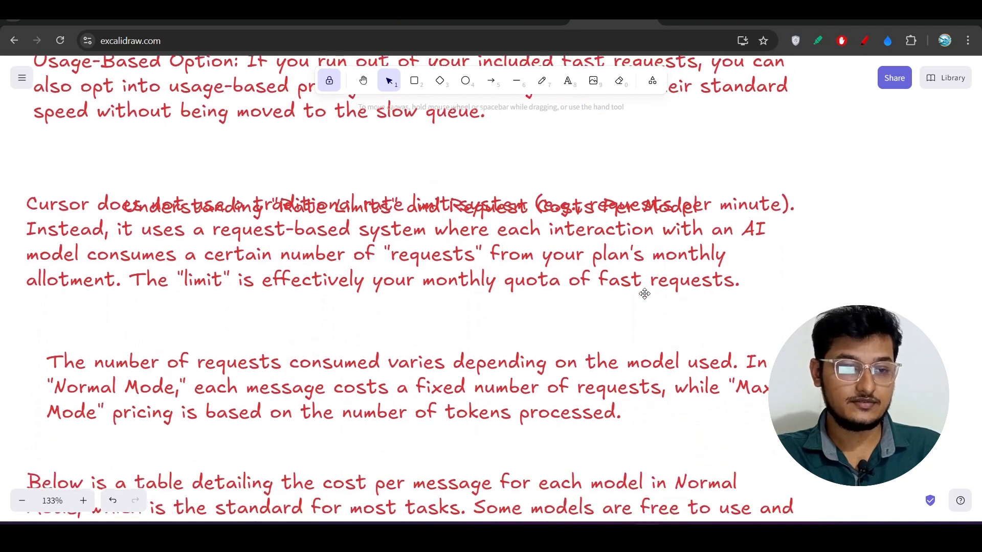
scroll(down, 3)
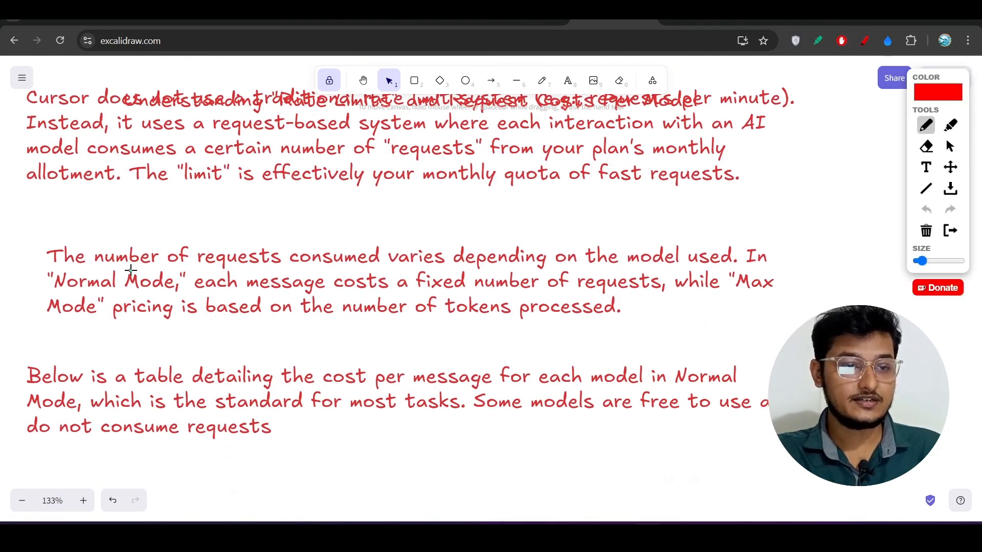
drag(132, 269, 454, 270)
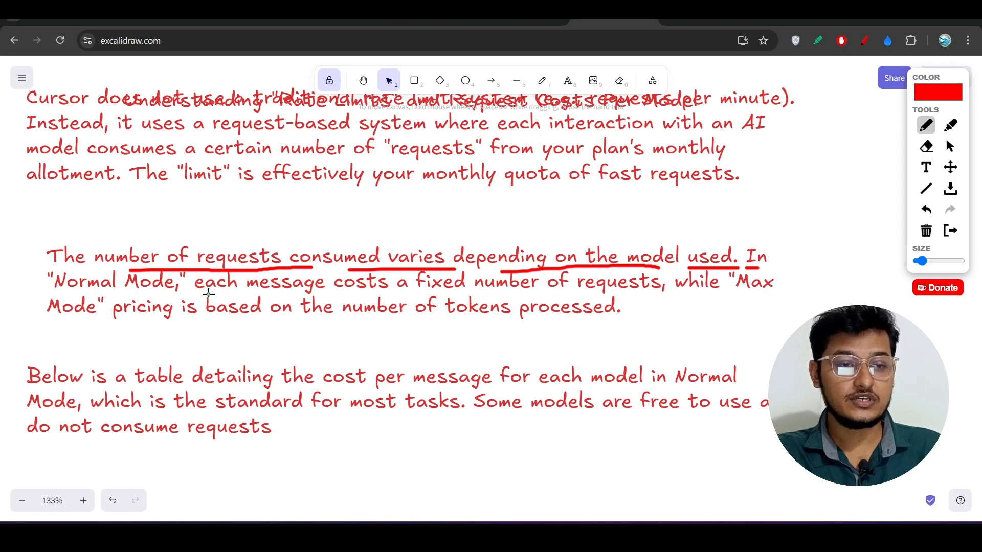
drag(194, 294, 413, 294)
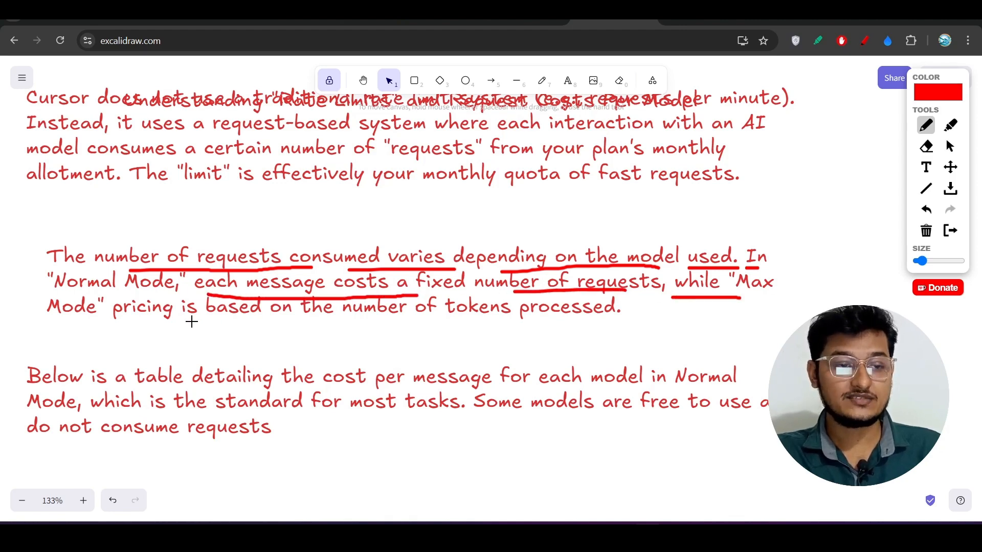
drag(162, 323, 568, 330)
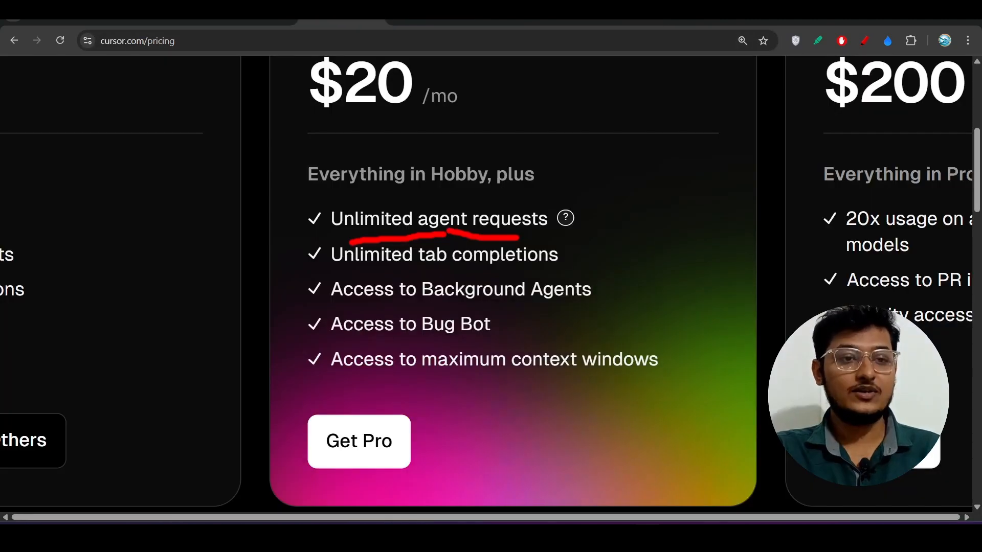
- Underline 'Access to maximum context windows' and 'Access to Background Agents' in red
drag(355, 384, 603, 384)
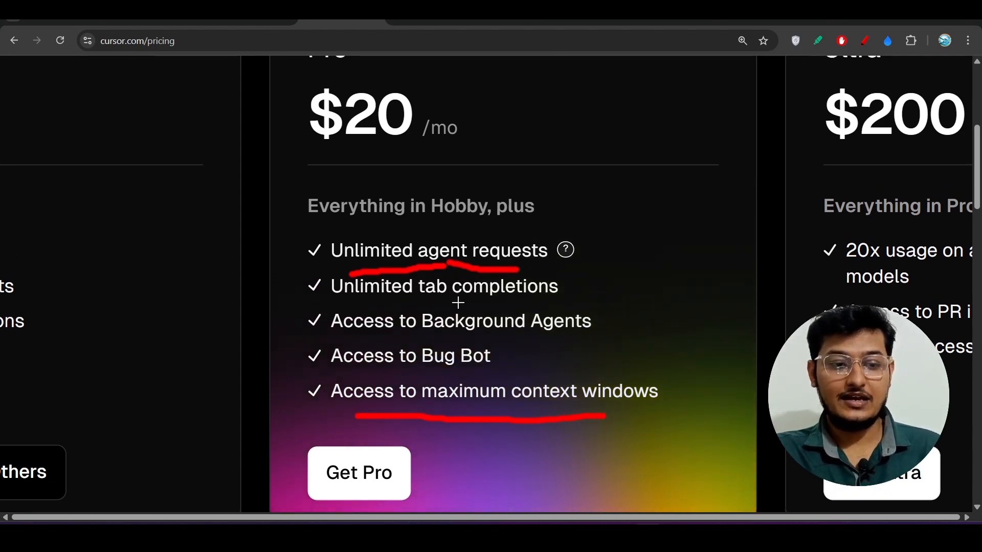
mouse_move(262, 247)
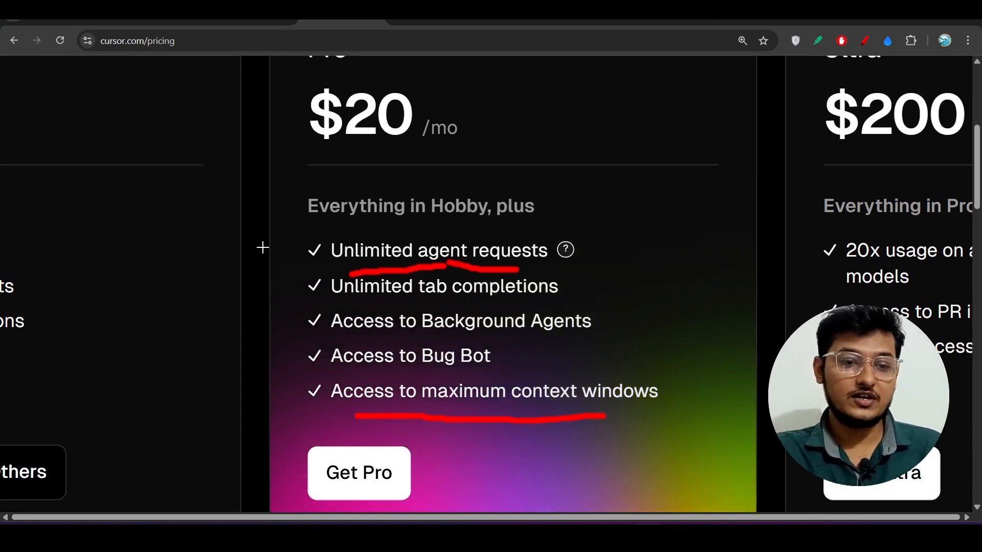
mouse_move(288, 276)
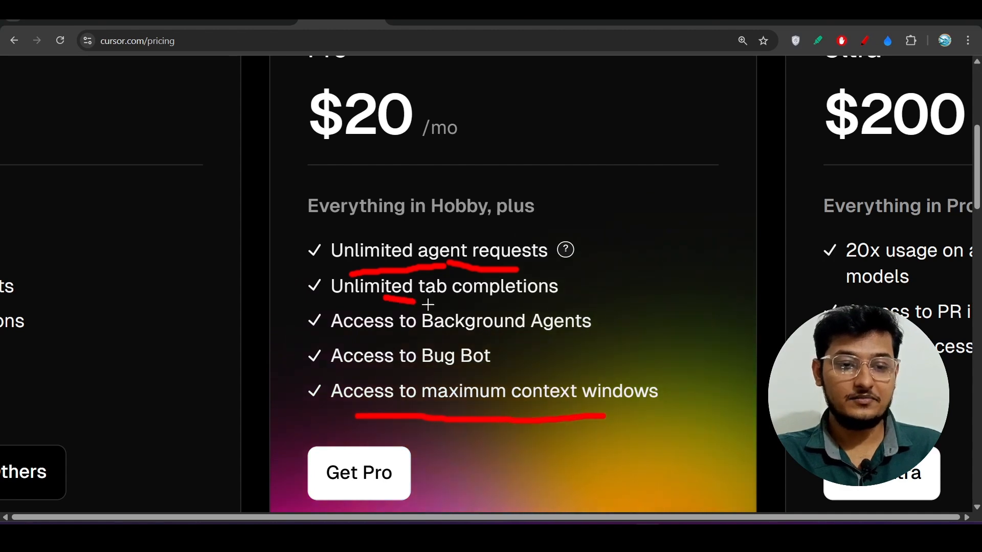
mouse_move(497, 307)
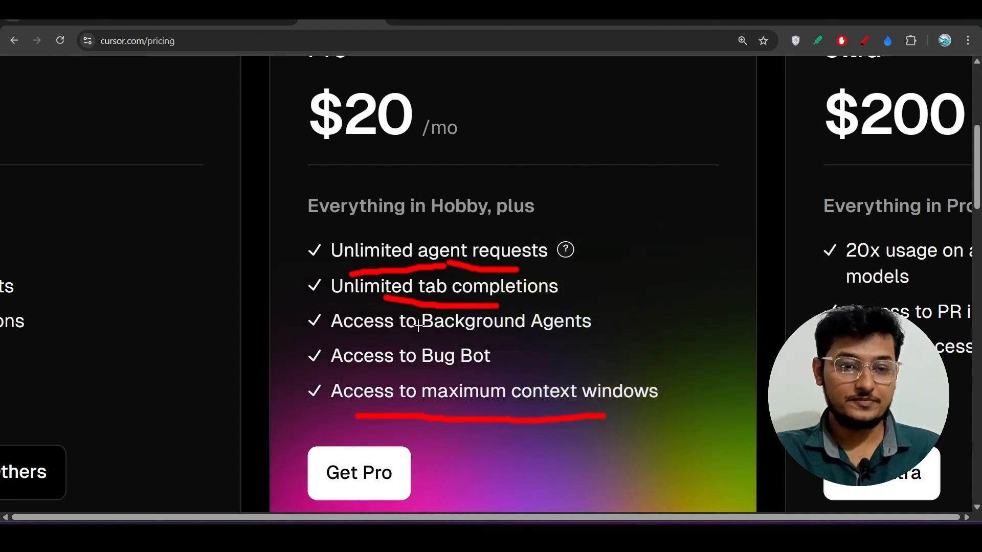
drag(332, 340, 463, 339)
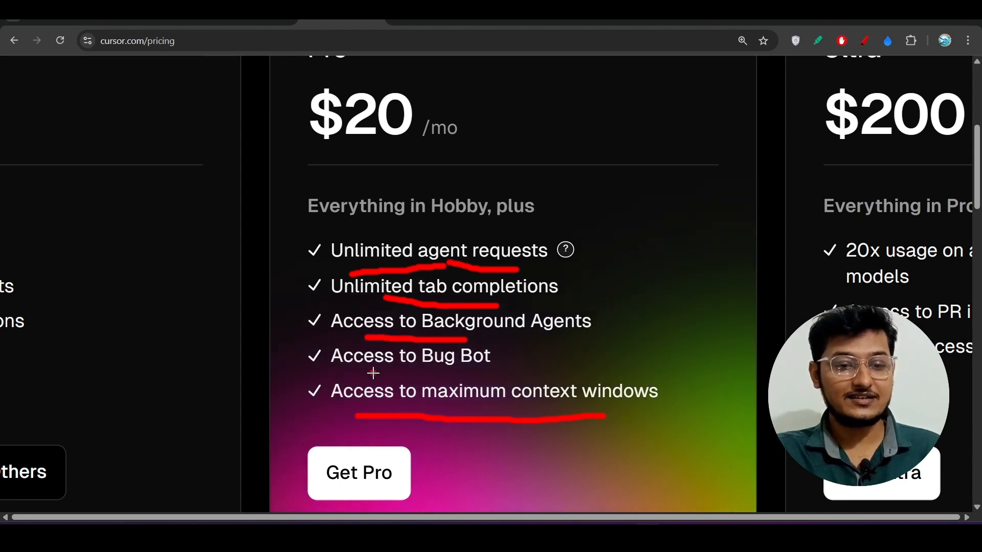
drag(373, 371, 491, 371)
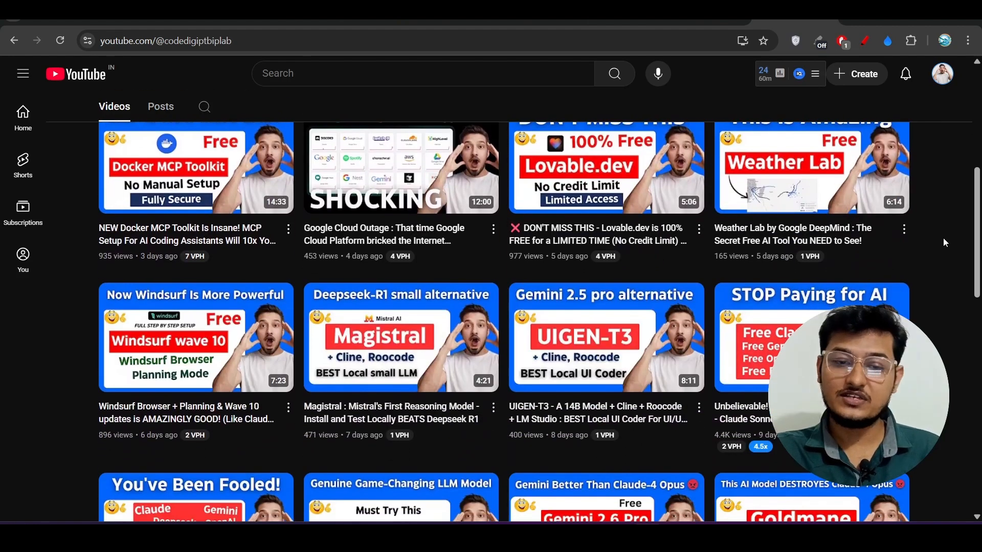
- Scroll down through the YouTube channel's Videos grid
scroll(down, 3)
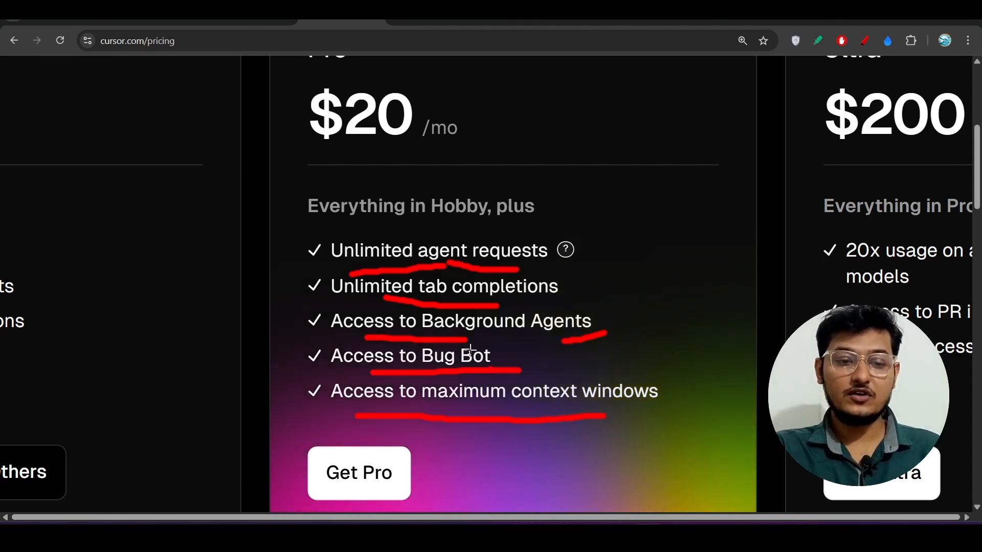
mouse_move(767, 24)
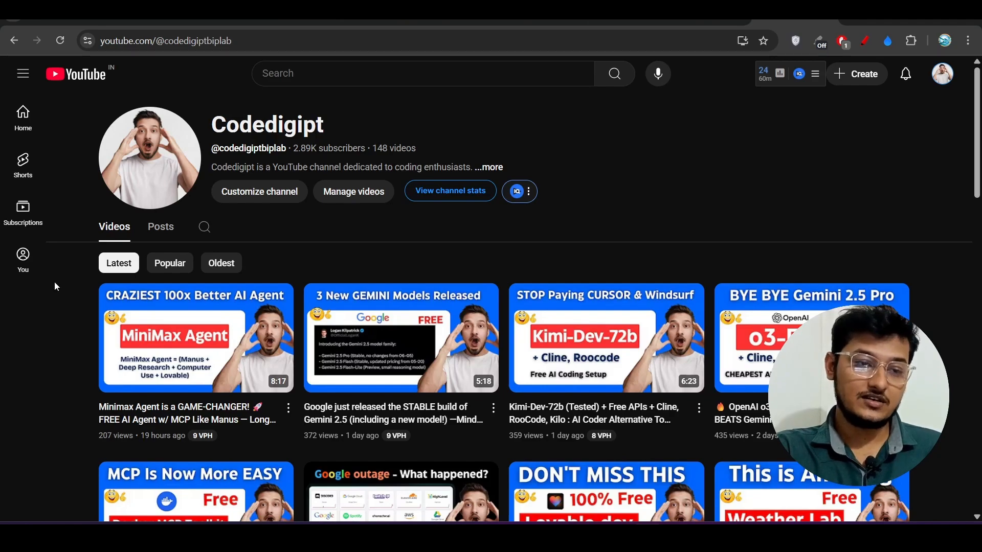
- Scroll the Codedigipt channel home page to browse its latest videos
scroll(down, 3)
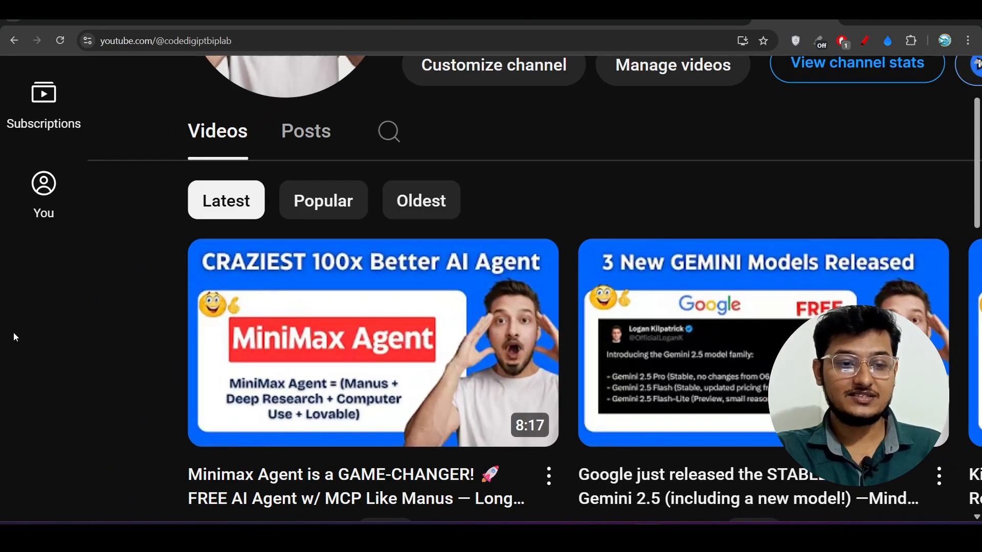
scroll(up, 3)
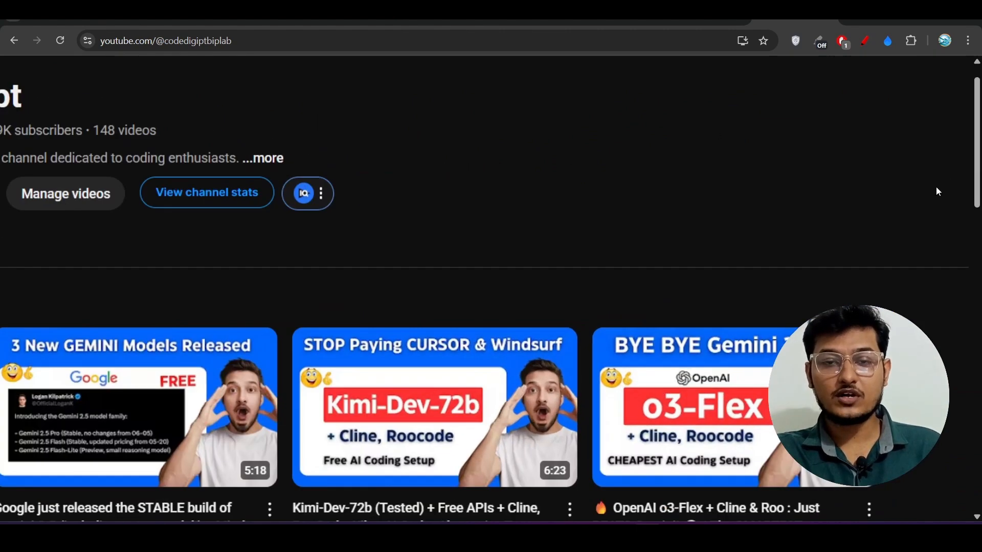
scroll(down, 3)
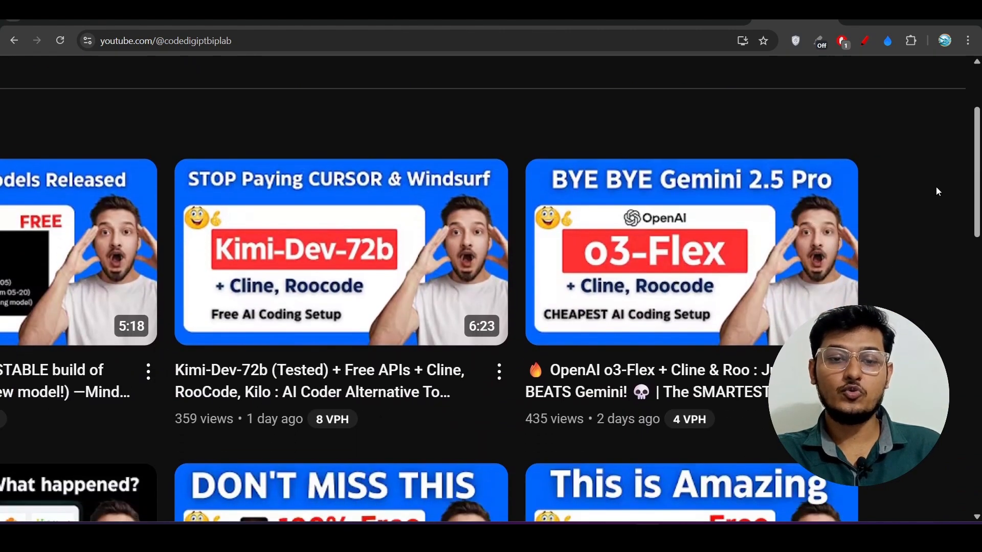